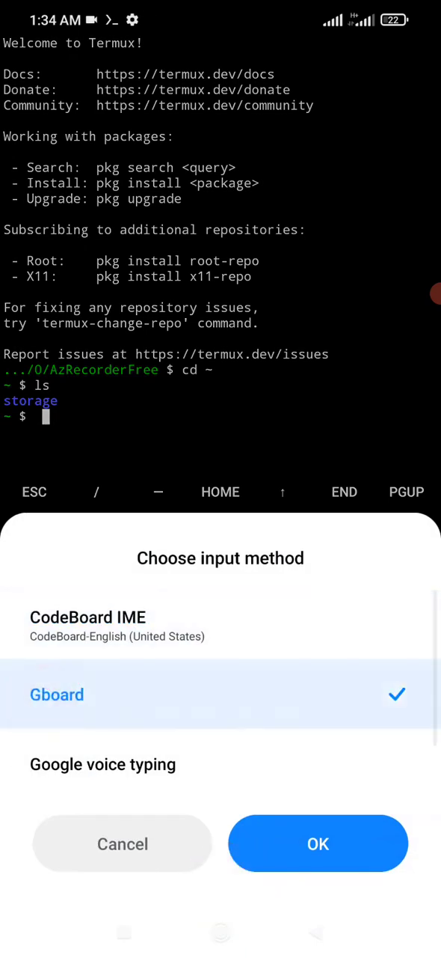
# Select CodeBoard IME in the Choose input method dialog.
pyautogui.click(318, 843)
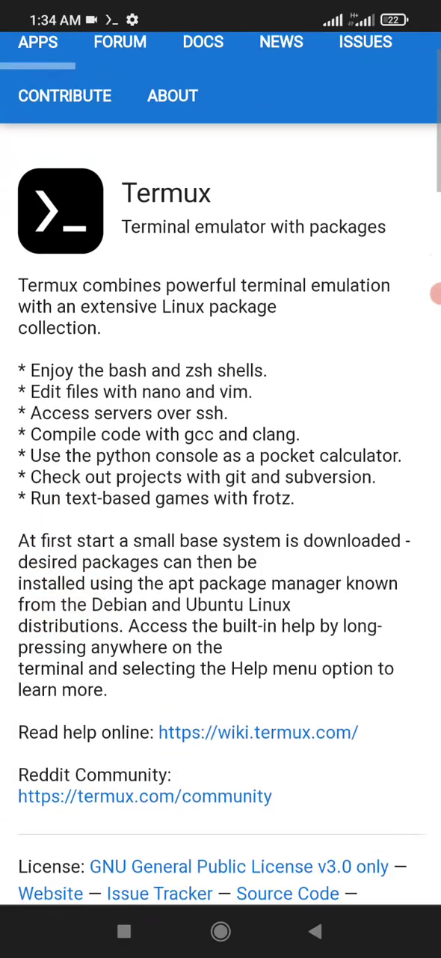
pyautogui.scroll(-3)
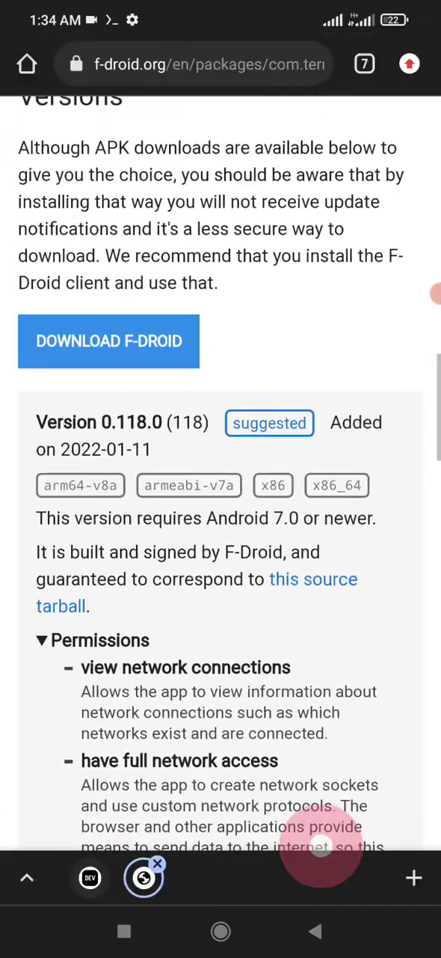
pyautogui.scroll(-3)
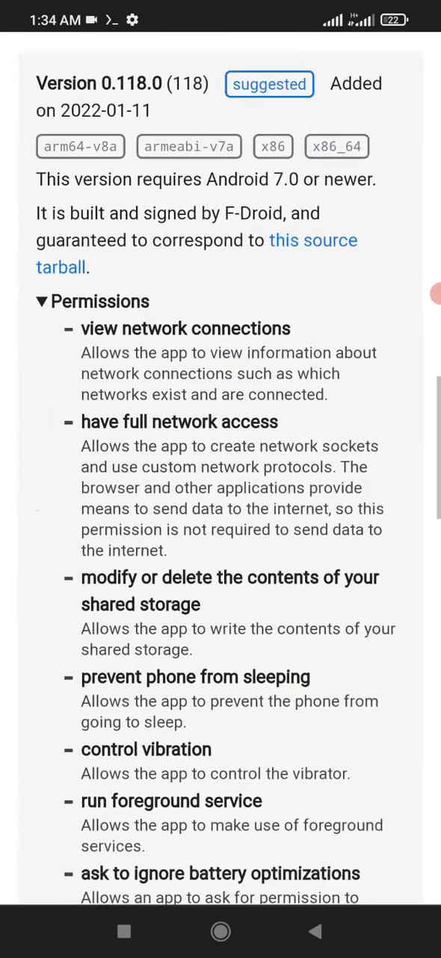
pyautogui.scroll(-3)
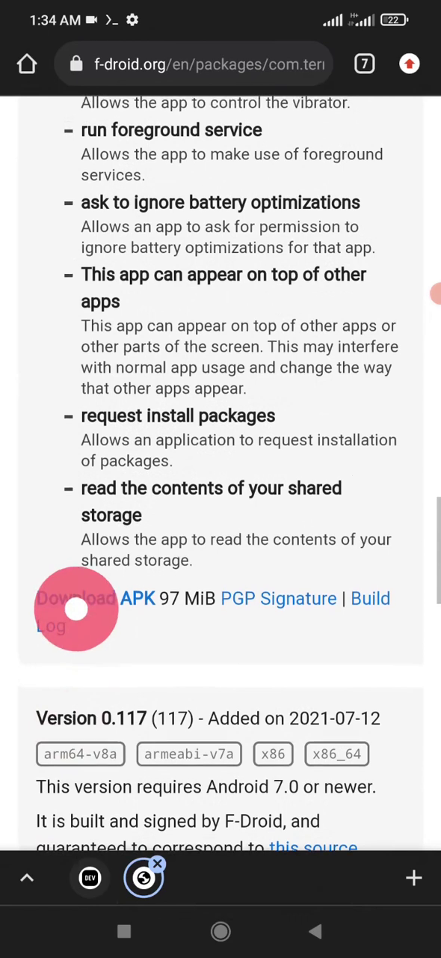
pyautogui.scroll(3)
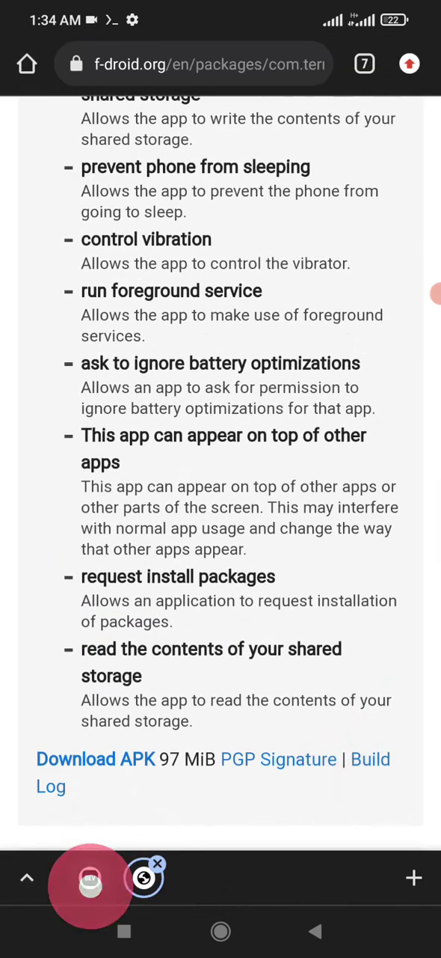
pyautogui.click(90, 877)
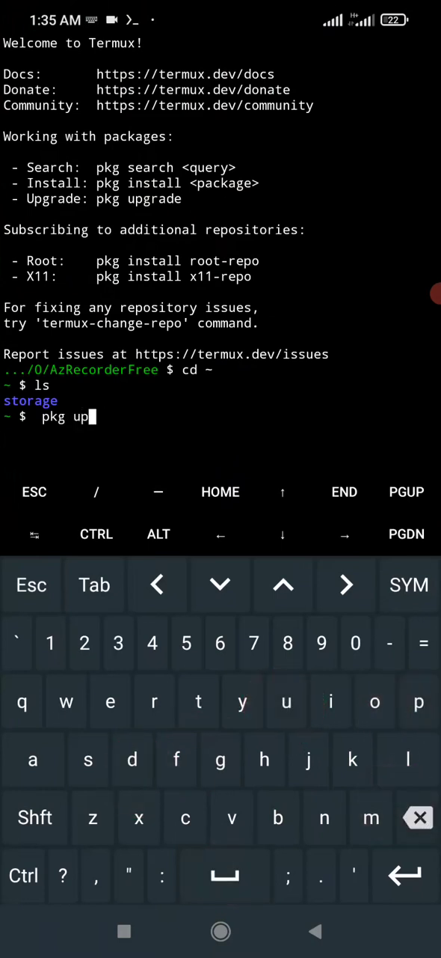
pyautogui.write('rad')
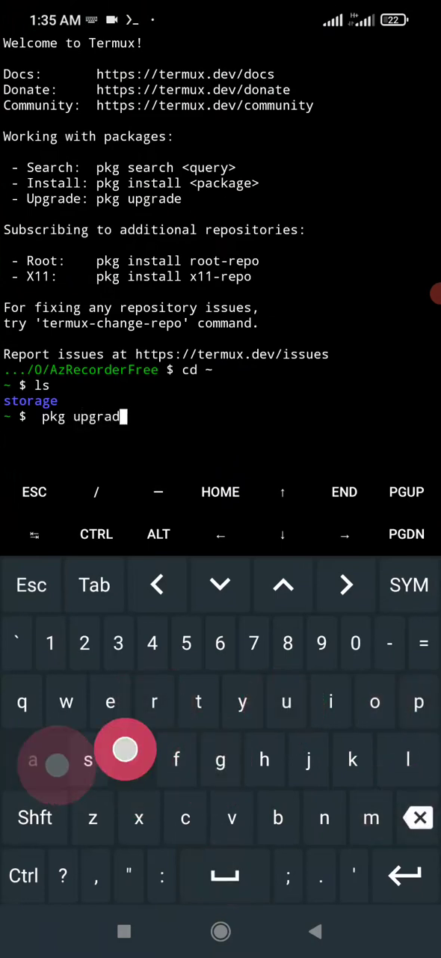
pyautogui.write('e')
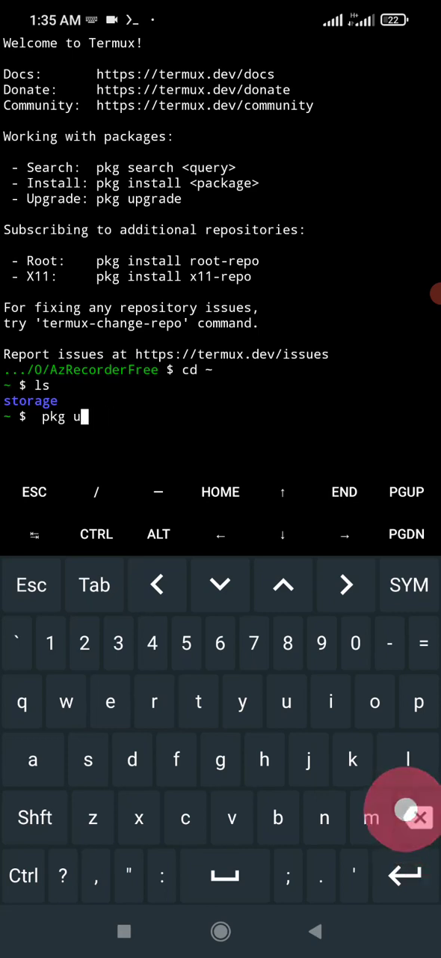
pyautogui.press('Backspace')
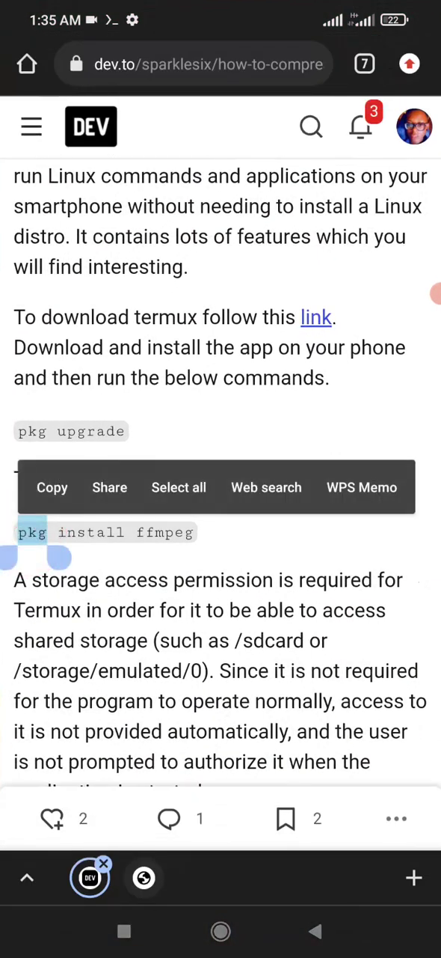
# Paste and run 'pkg install ffmpeg', then interrupt it with CTRL+C after all mirrors fail.
pyautogui.moveTo(63, 557); pyautogui.dragTo(183, 610)
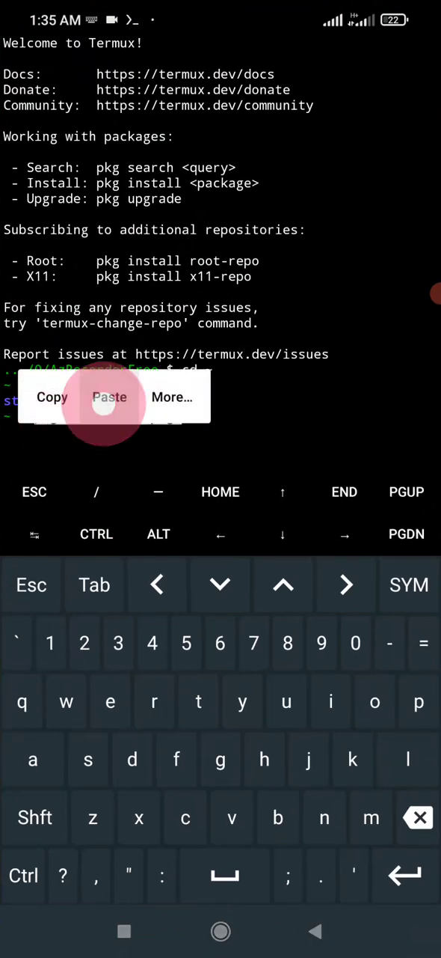
pyautogui.click(110, 397)
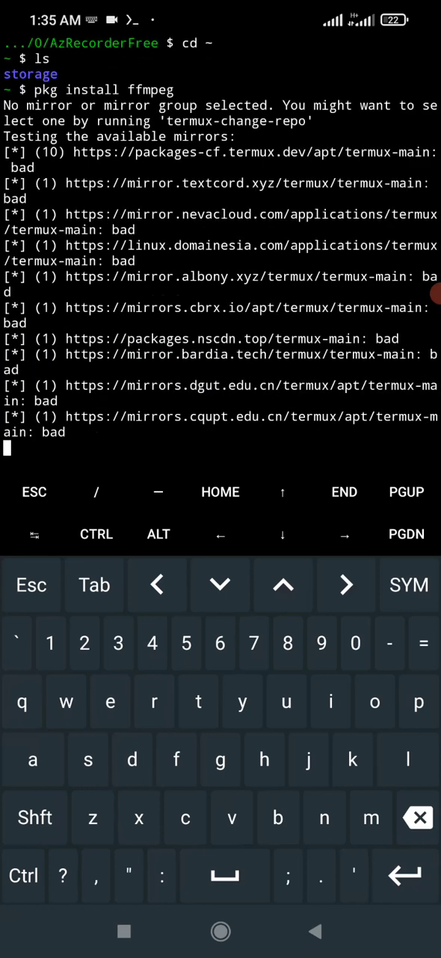
pyautogui.click(23, 875)
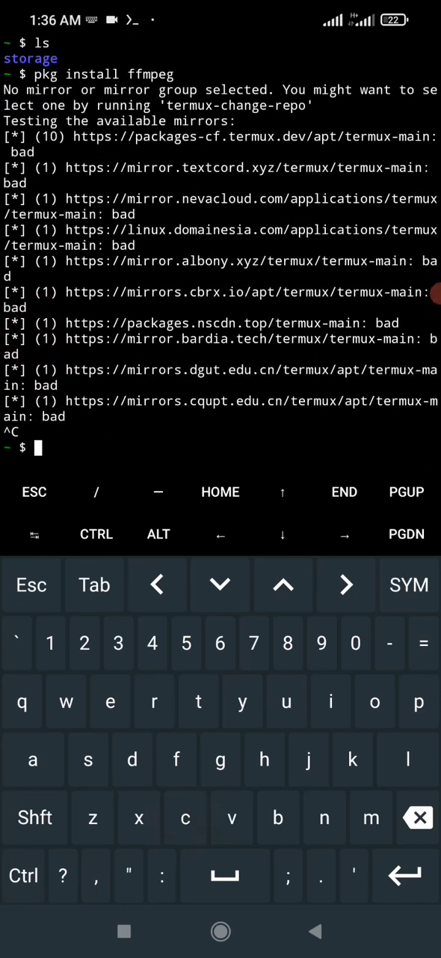
pyautogui.click(221, 931)
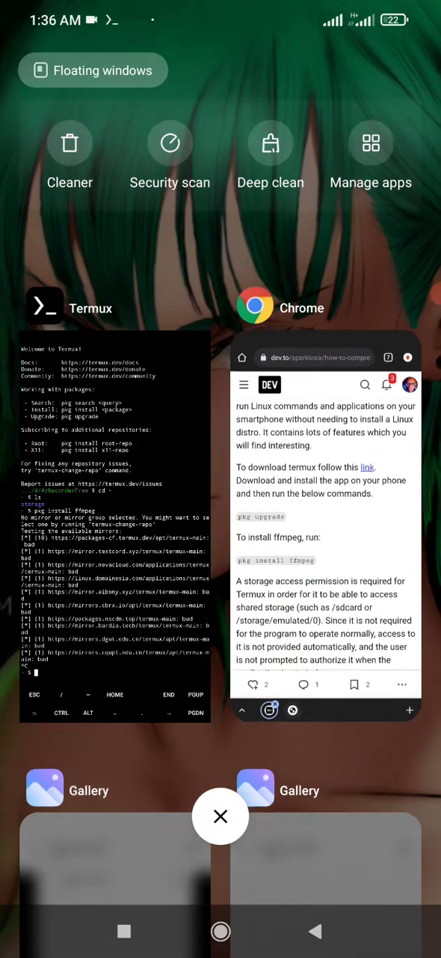
pyautogui.click(326, 523)
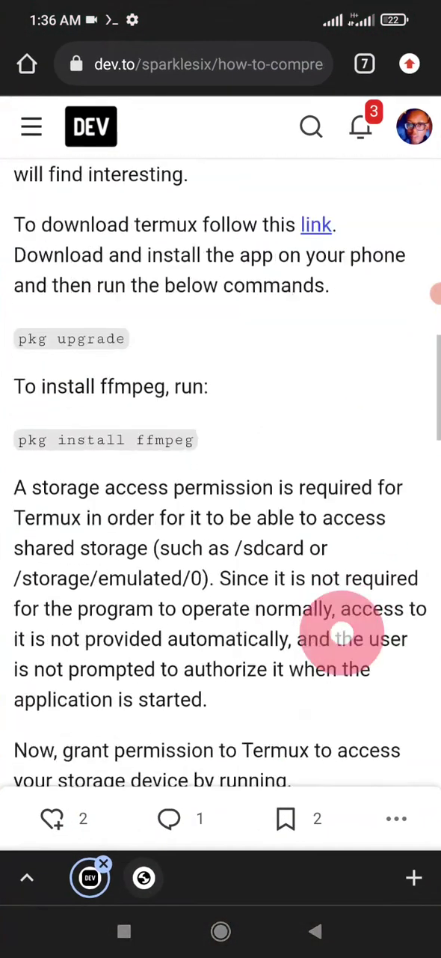
pyautogui.scroll(-3)
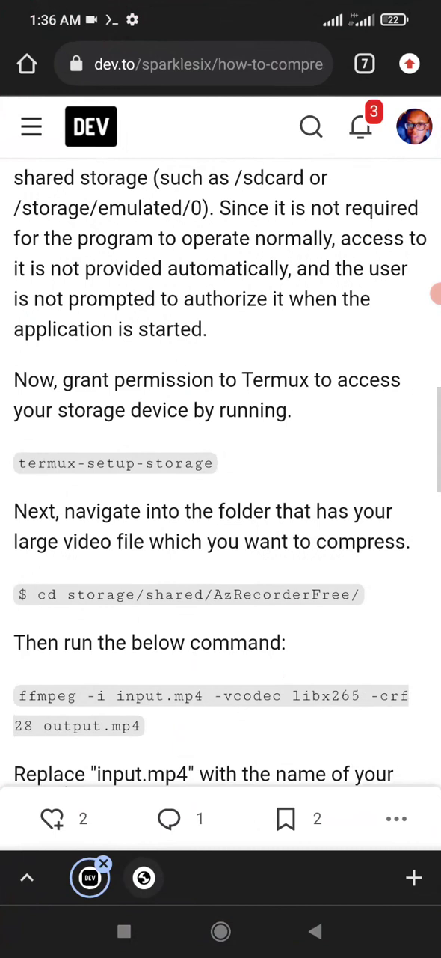
pyautogui.doubleClick(115, 462)
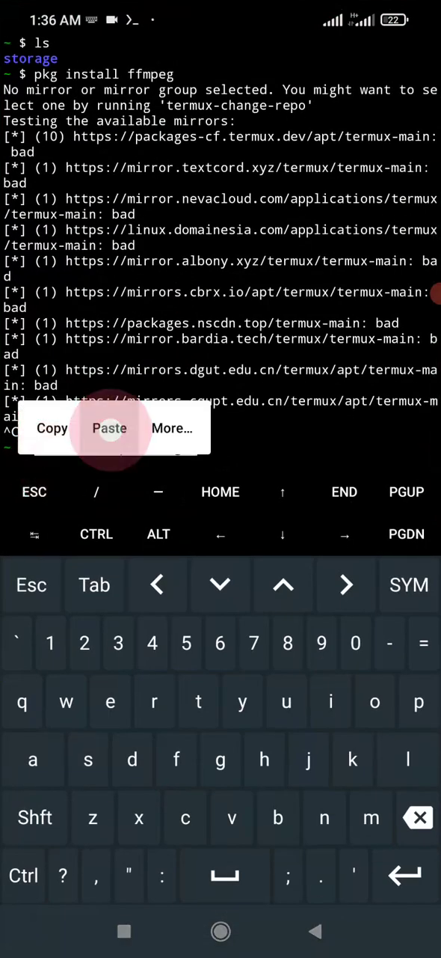
pyautogui.click(109, 428)
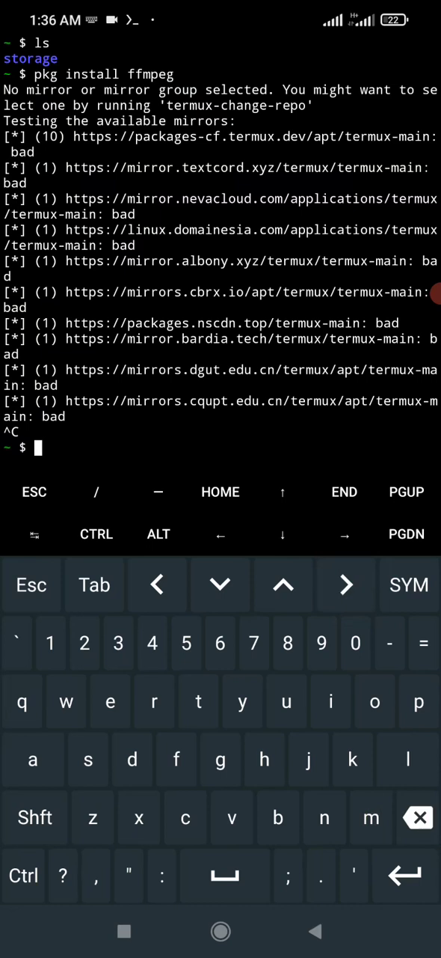
# List the home folder and change into the storage folder.
pyautogui.write('ls')
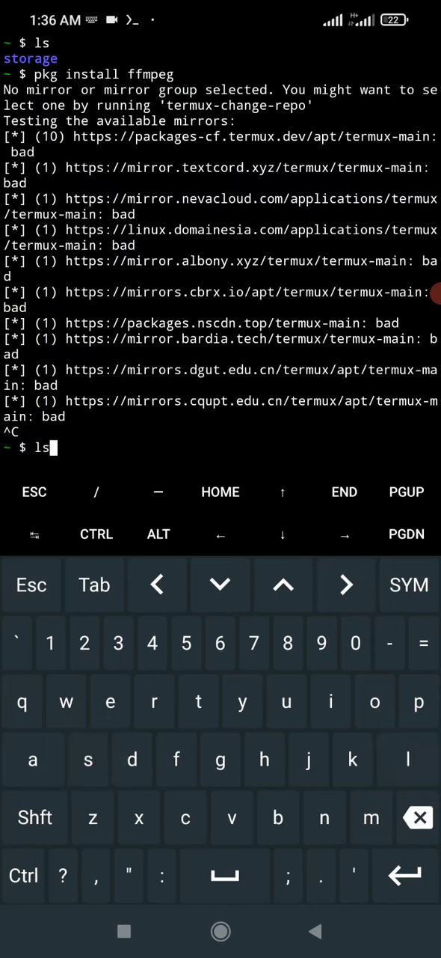
pyautogui.press('Return')
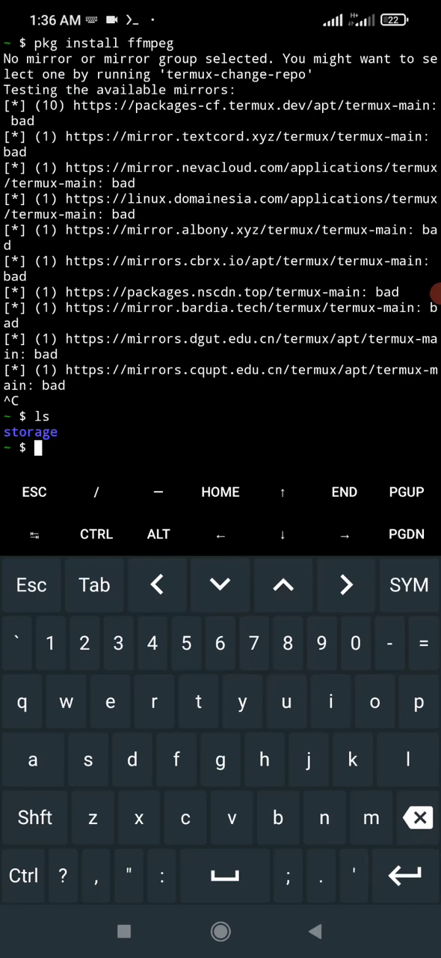
pyautogui.write('cd')
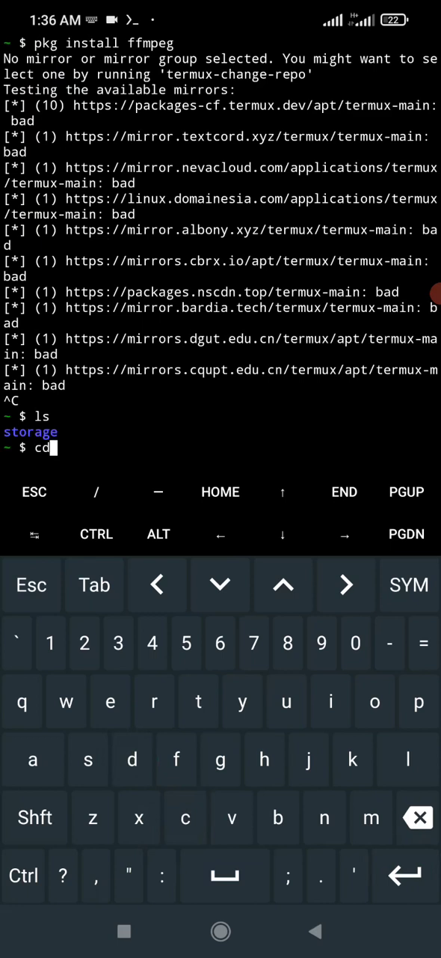
pyautogui.click(87, 759)
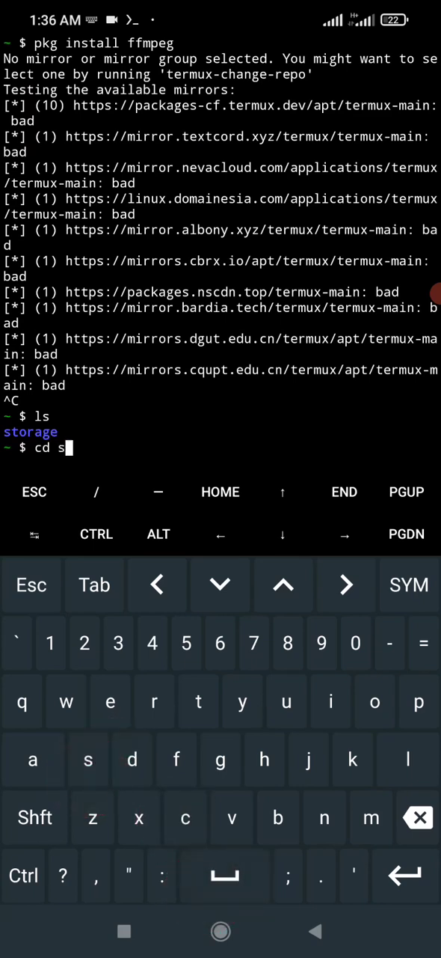
pyautogui.write('torage/')
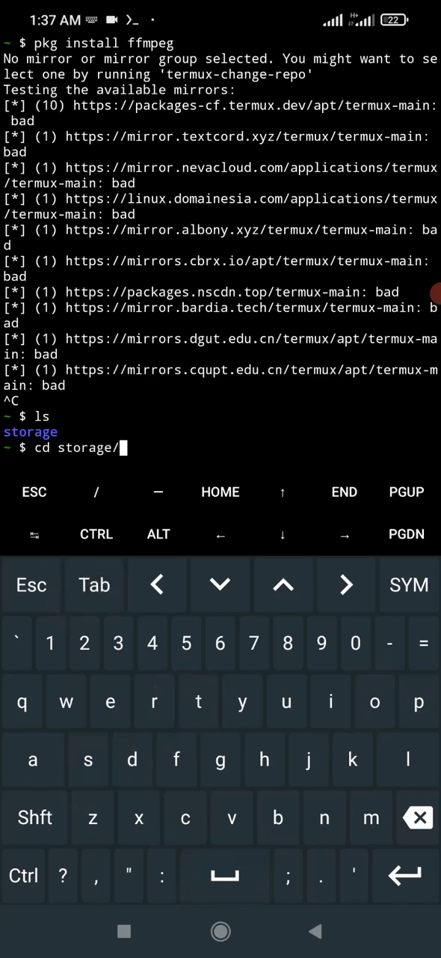
pyautogui.press('Return')
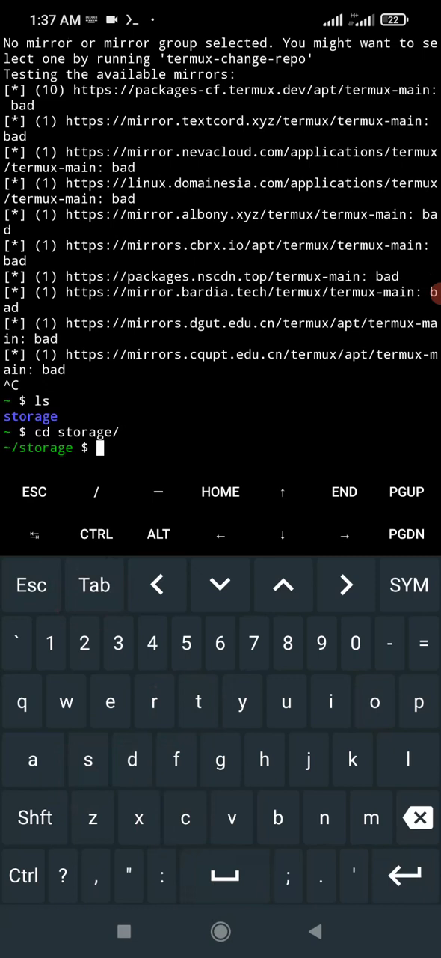
# List storage, move into the shared folder and list its files.
pyautogui.write('ls')
pyautogui.write('cd shared/')
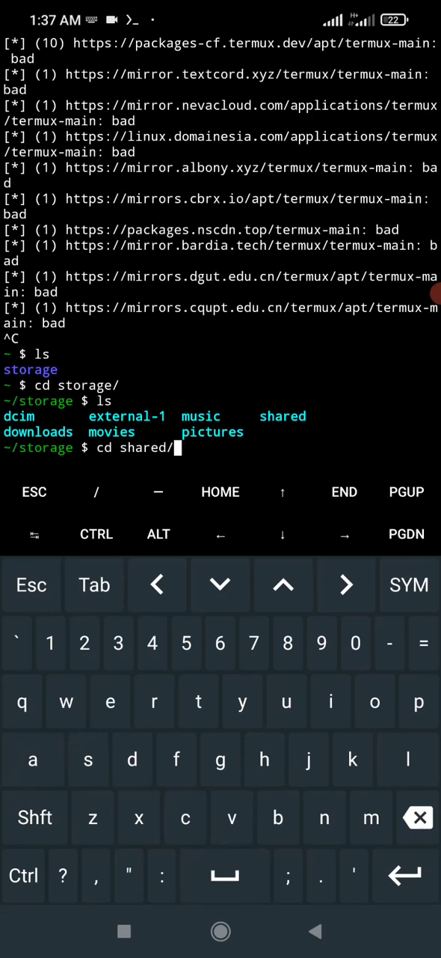
pyautogui.press('Return')
pyautogui.write('l')
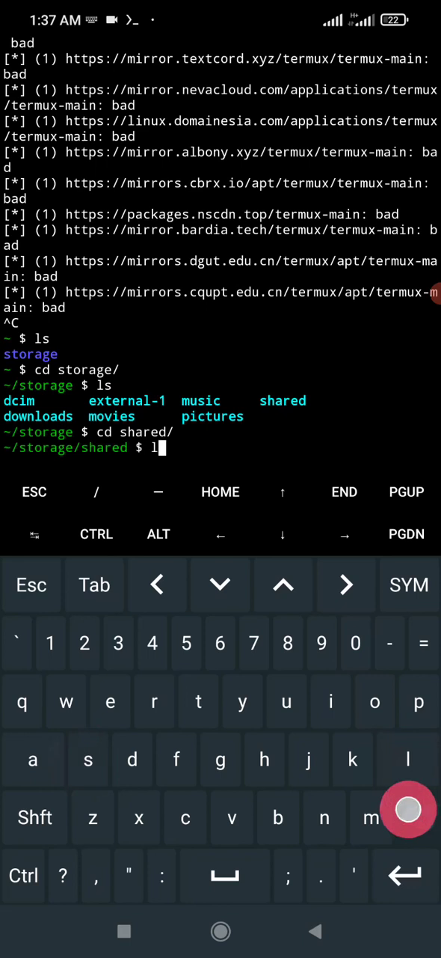
pyautogui.write('s')
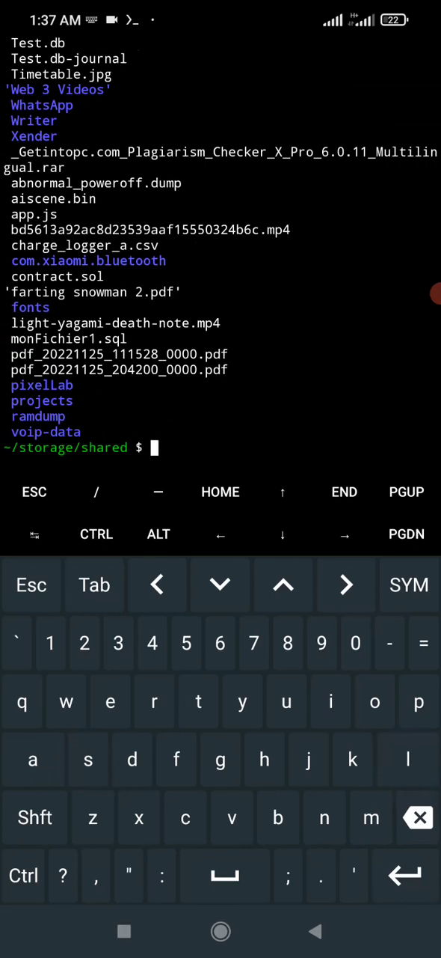
# Change into AzRecorderFree with cd and Tab completion, then list its videos.
pyautogui.write('cd')
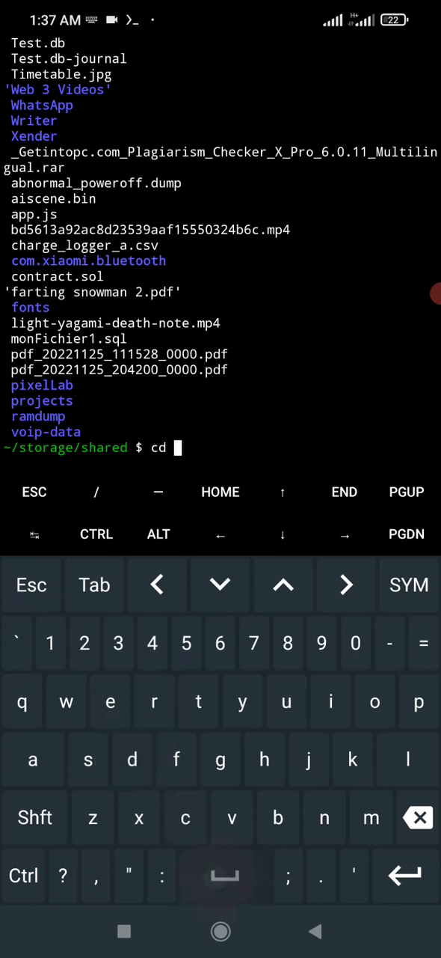
pyautogui.write('A')
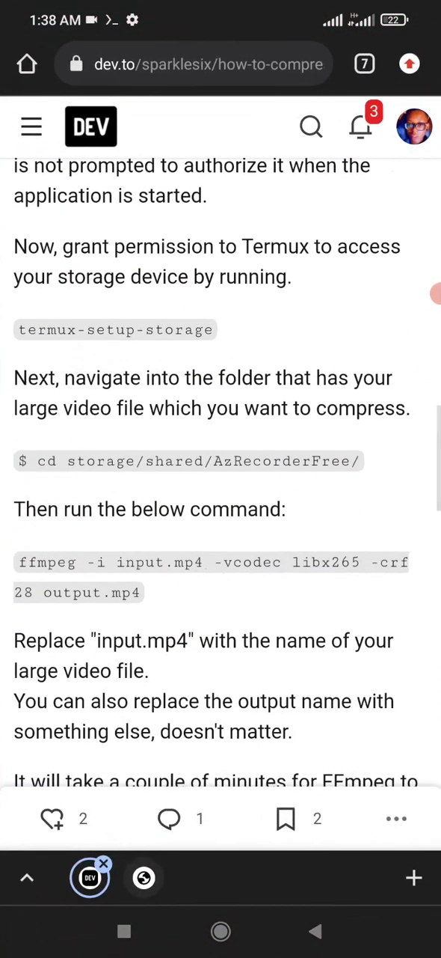
# Copy the article's ffmpeg libx265 command and paste it at the Termux prompt.
pyautogui.doubleClick(47, 562)
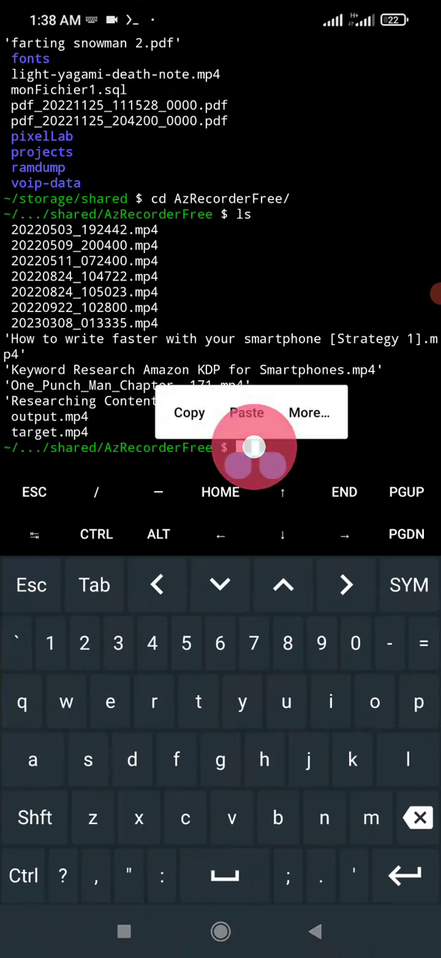
pyautogui.click(247, 412)
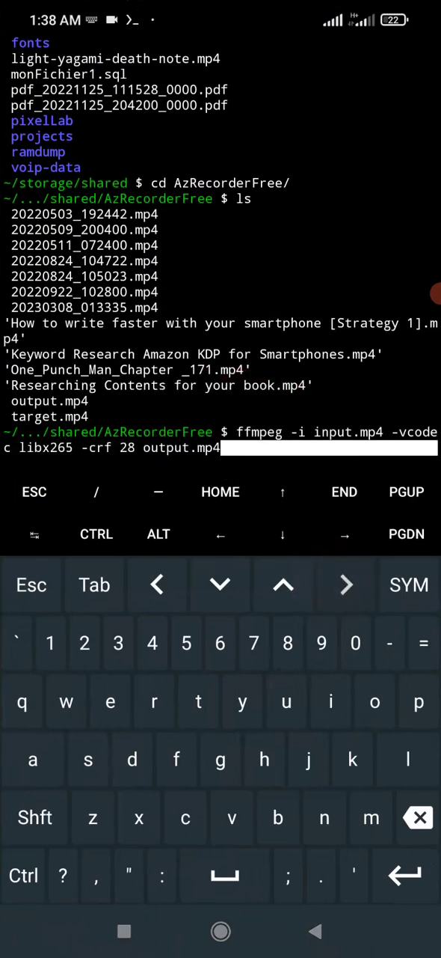
# Replace input.mp4 with One_Punch_Man_Chapter _171.mp4 in the ffmpeg command.
pyautogui.click(156, 584)
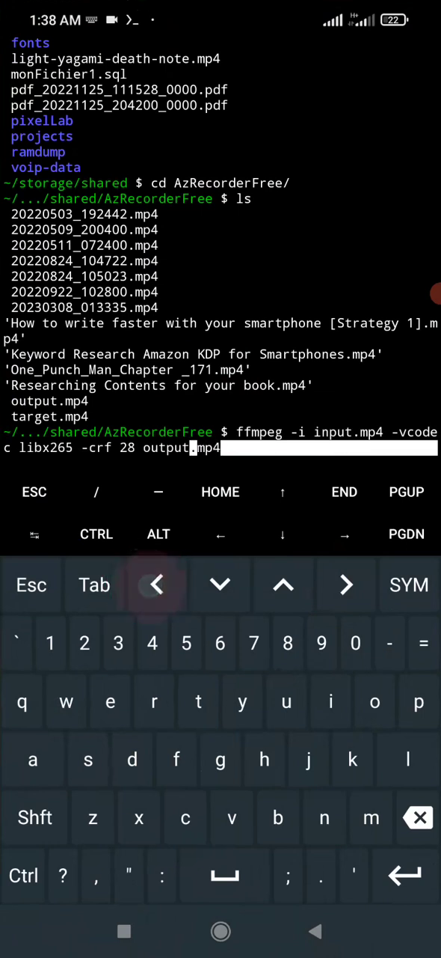
pyautogui.click(156, 584)
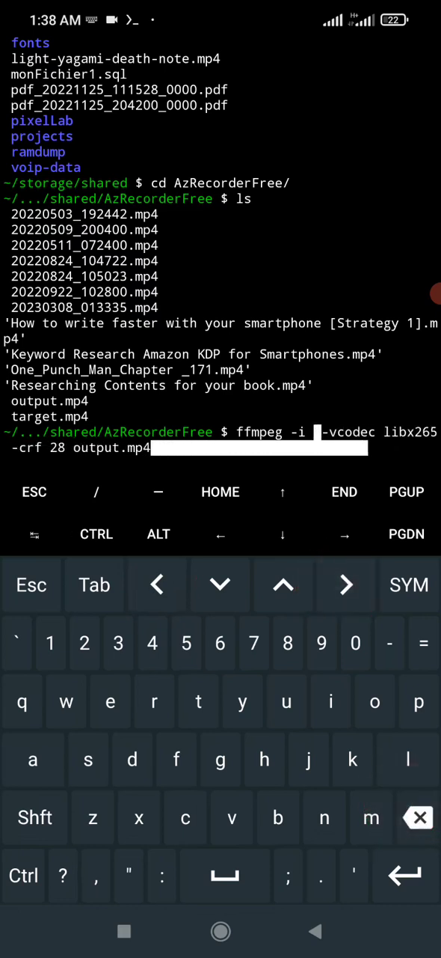
pyautogui.click(34, 816)
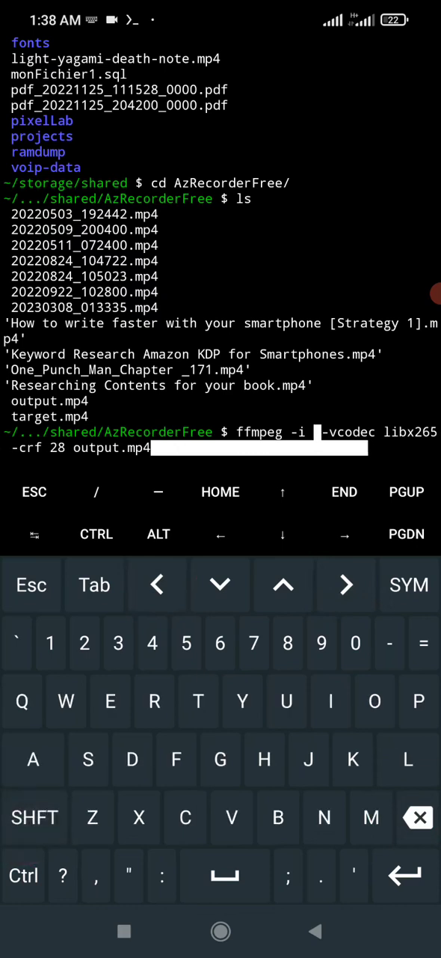
pyautogui.click(375, 702)
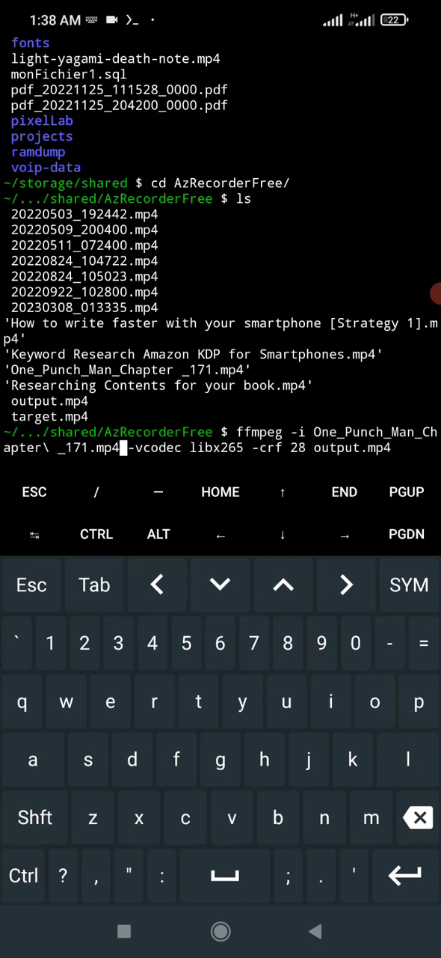
# Move to the output name and delete 'output' before .mp4.
pyautogui.click(346, 584)
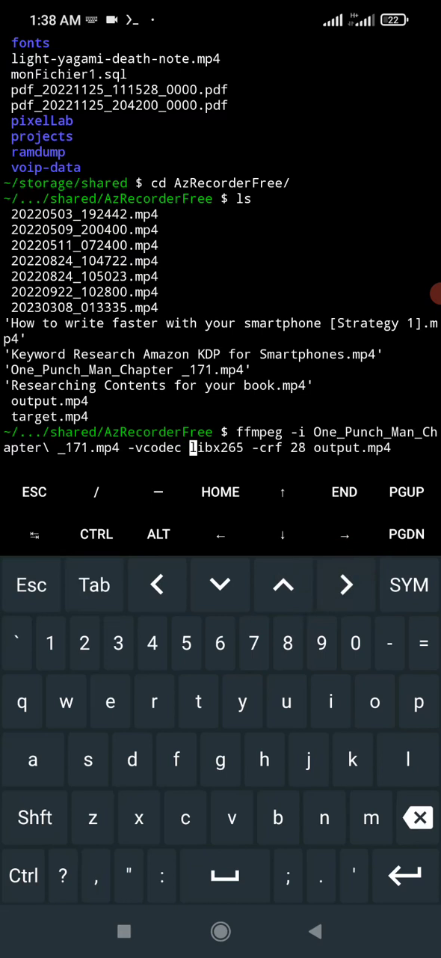
pyautogui.click(346, 585)
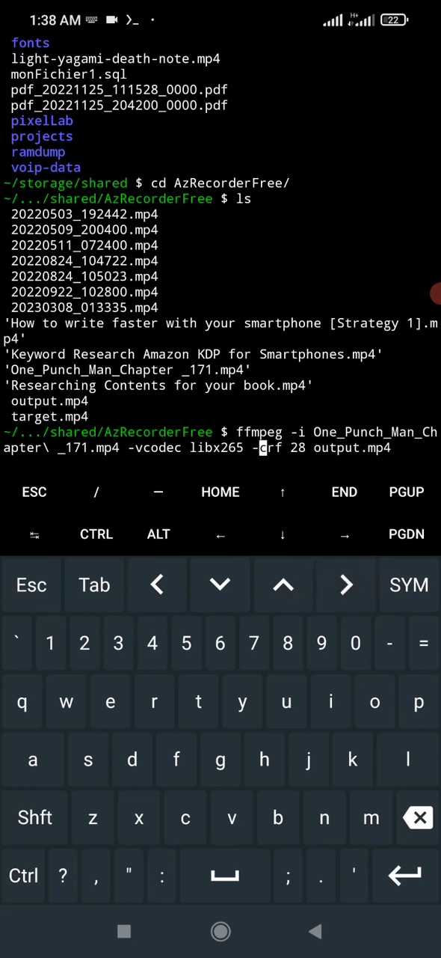
pyautogui.click(345, 585)
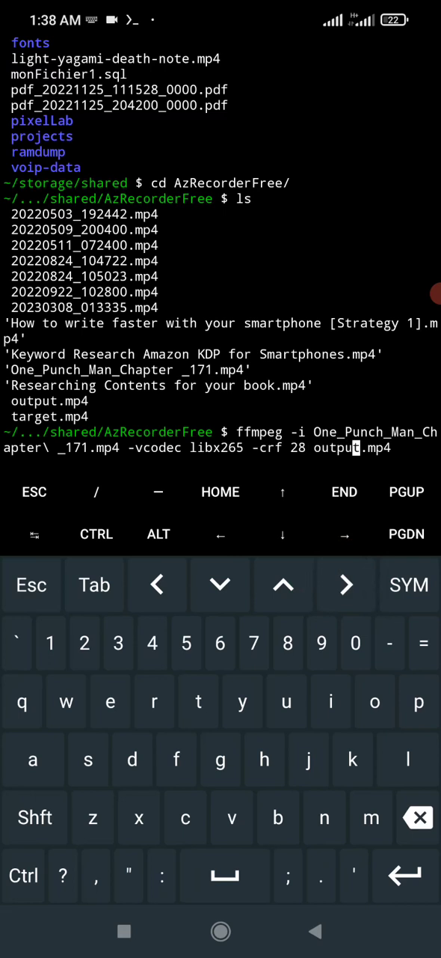
pyautogui.click(346, 584)
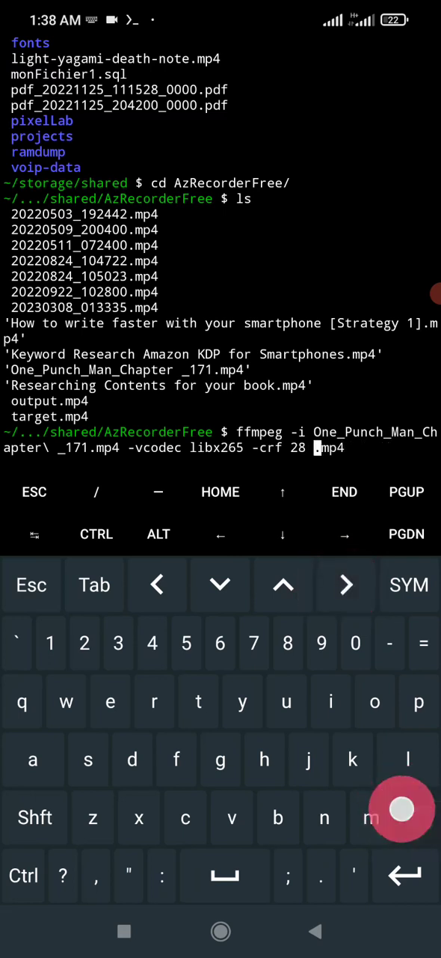
pyautogui.write('co')
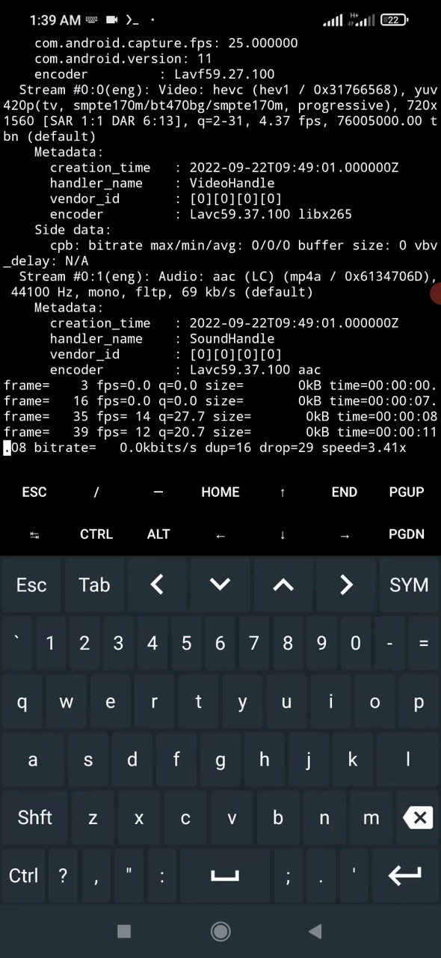
# Scroll through the libx265 encoding progress as it reaches about frame 65.
pyautogui.scroll(-3)
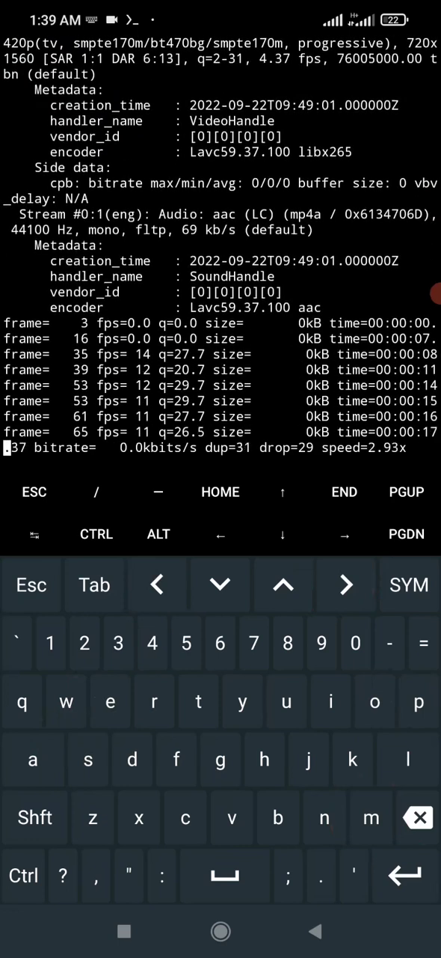